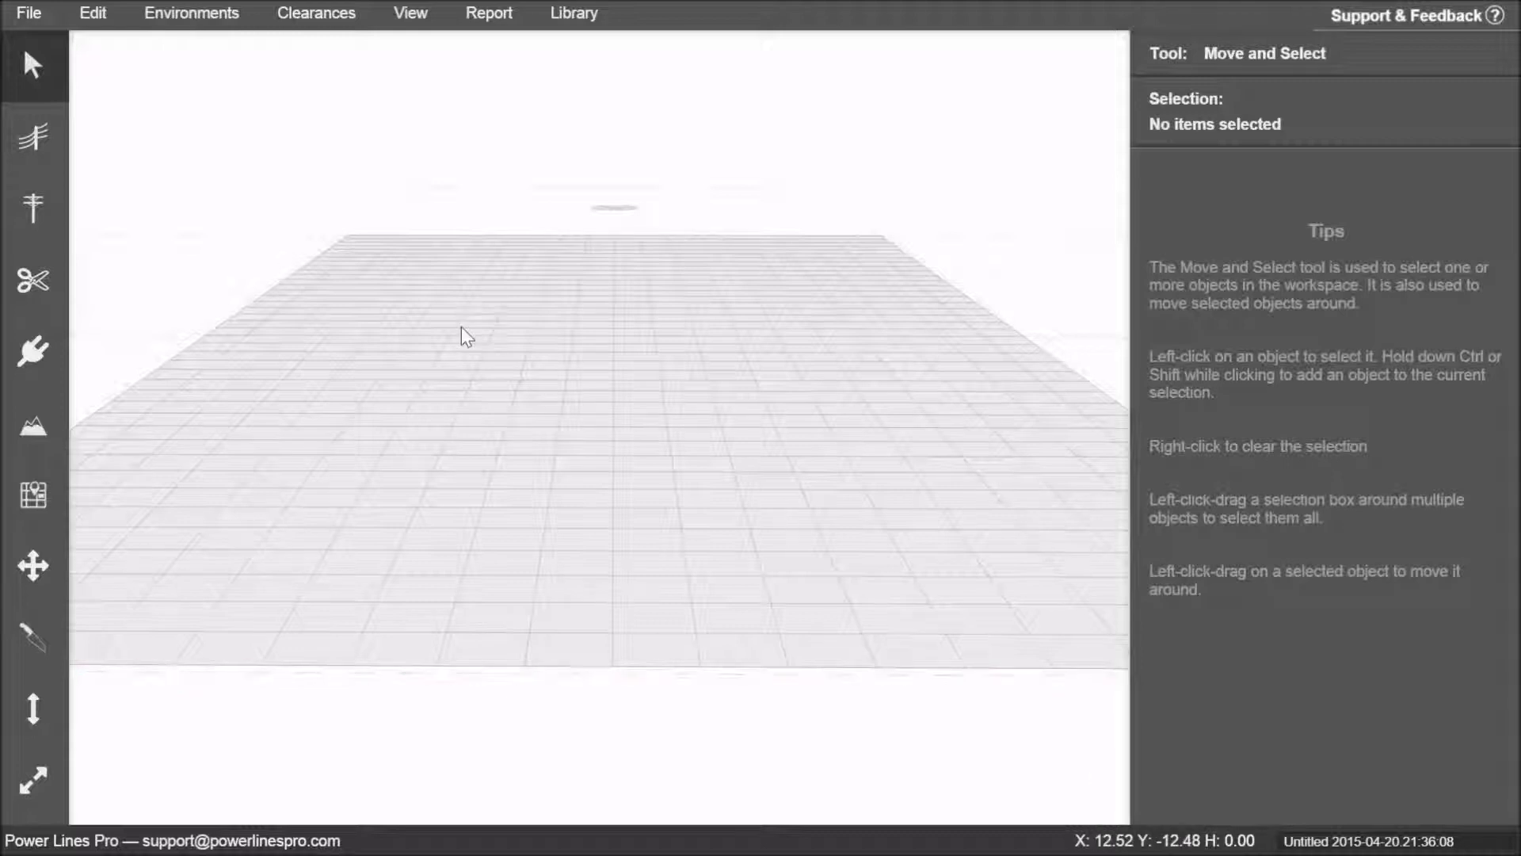
# Step: Start a new conductor line with its first pole at the grid's left edge
pyautogui.click(31, 135)
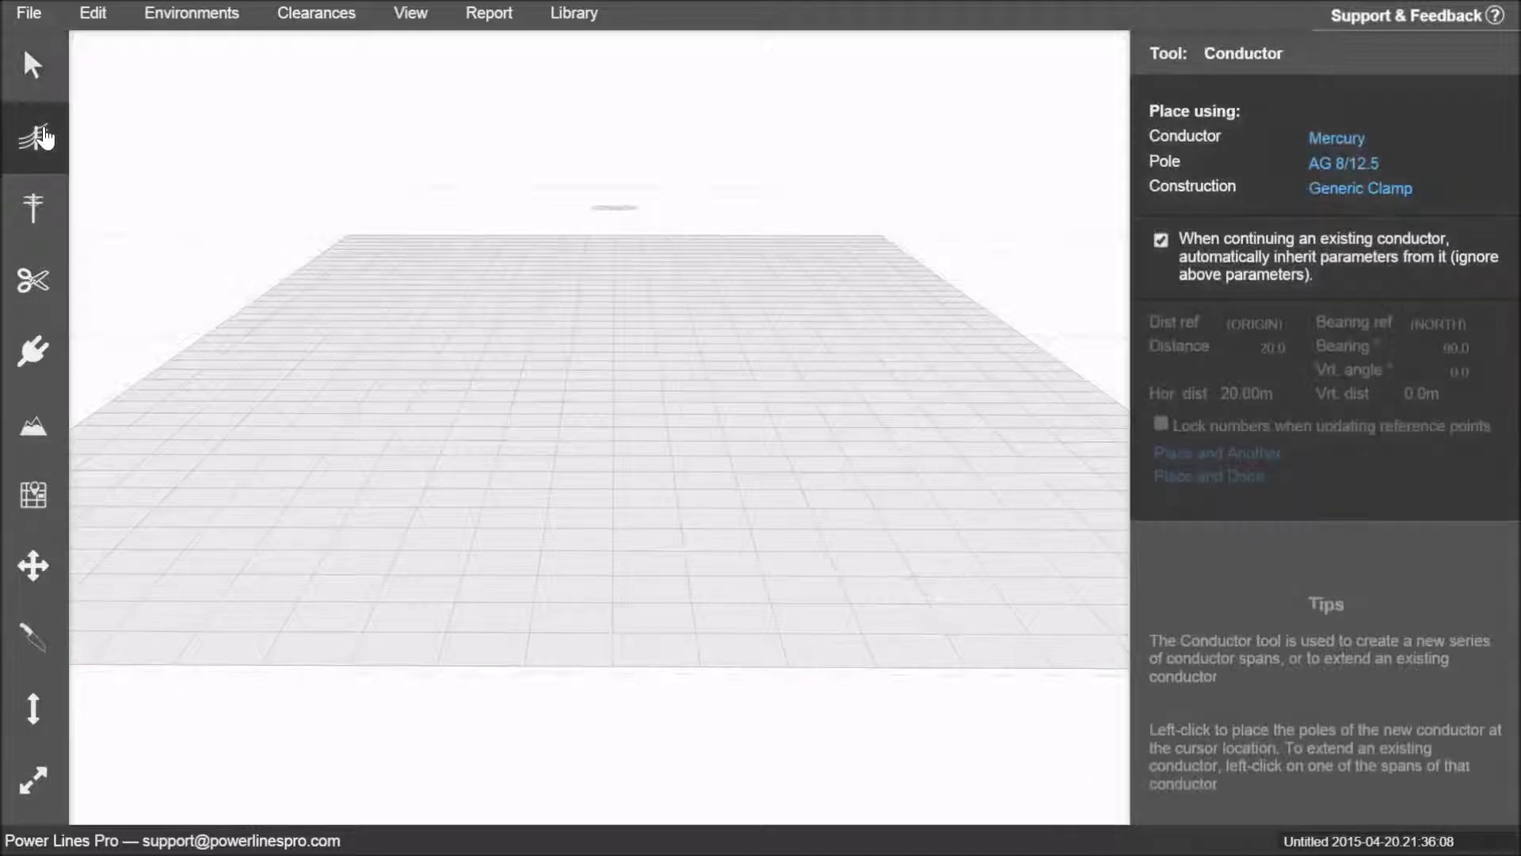
pyautogui.click(148, 379)
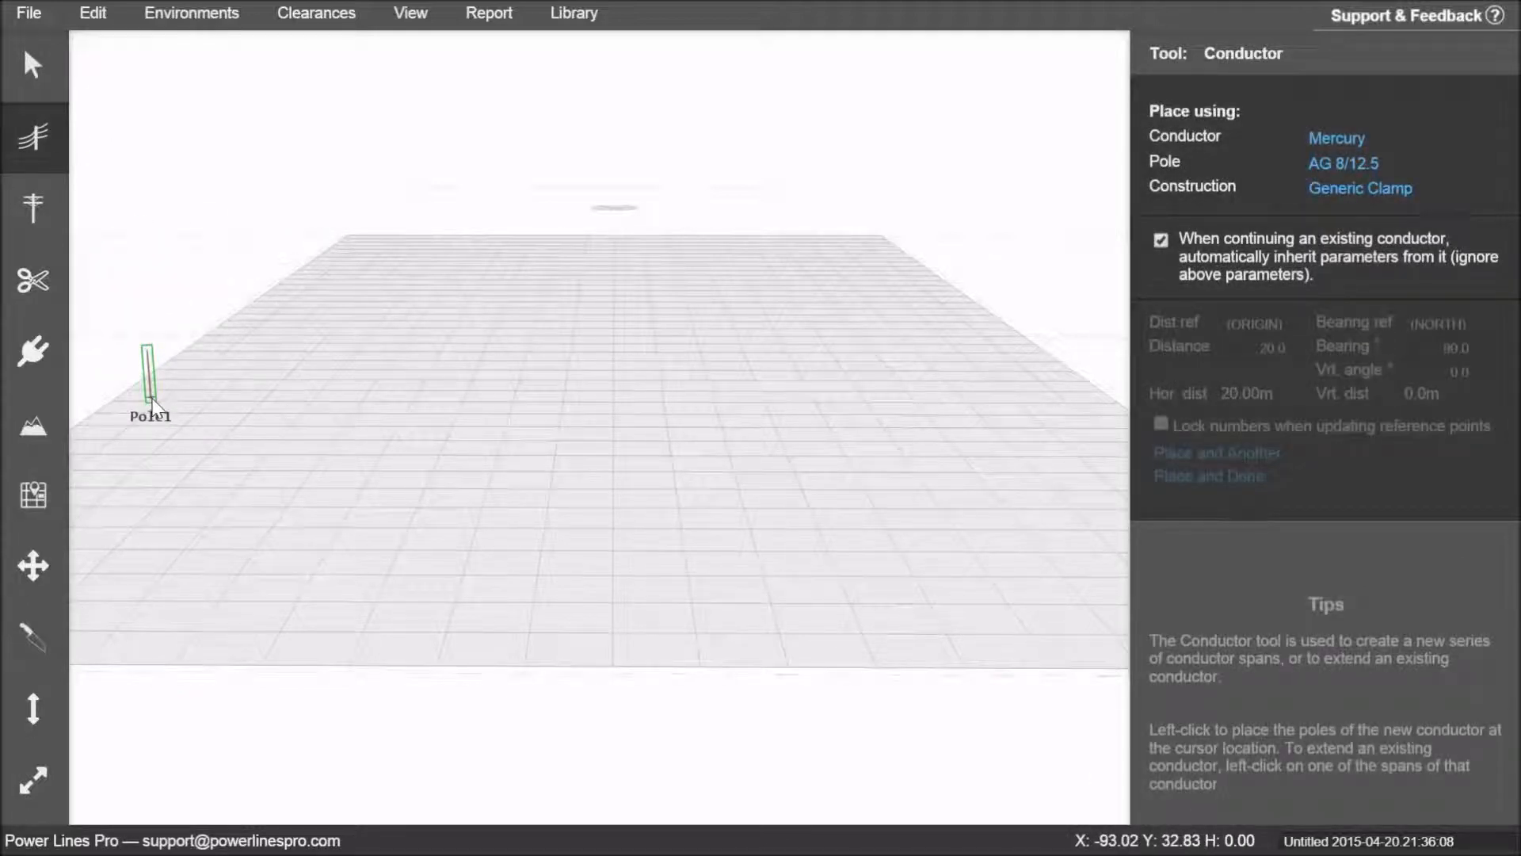
pyautogui.click(304, 388)
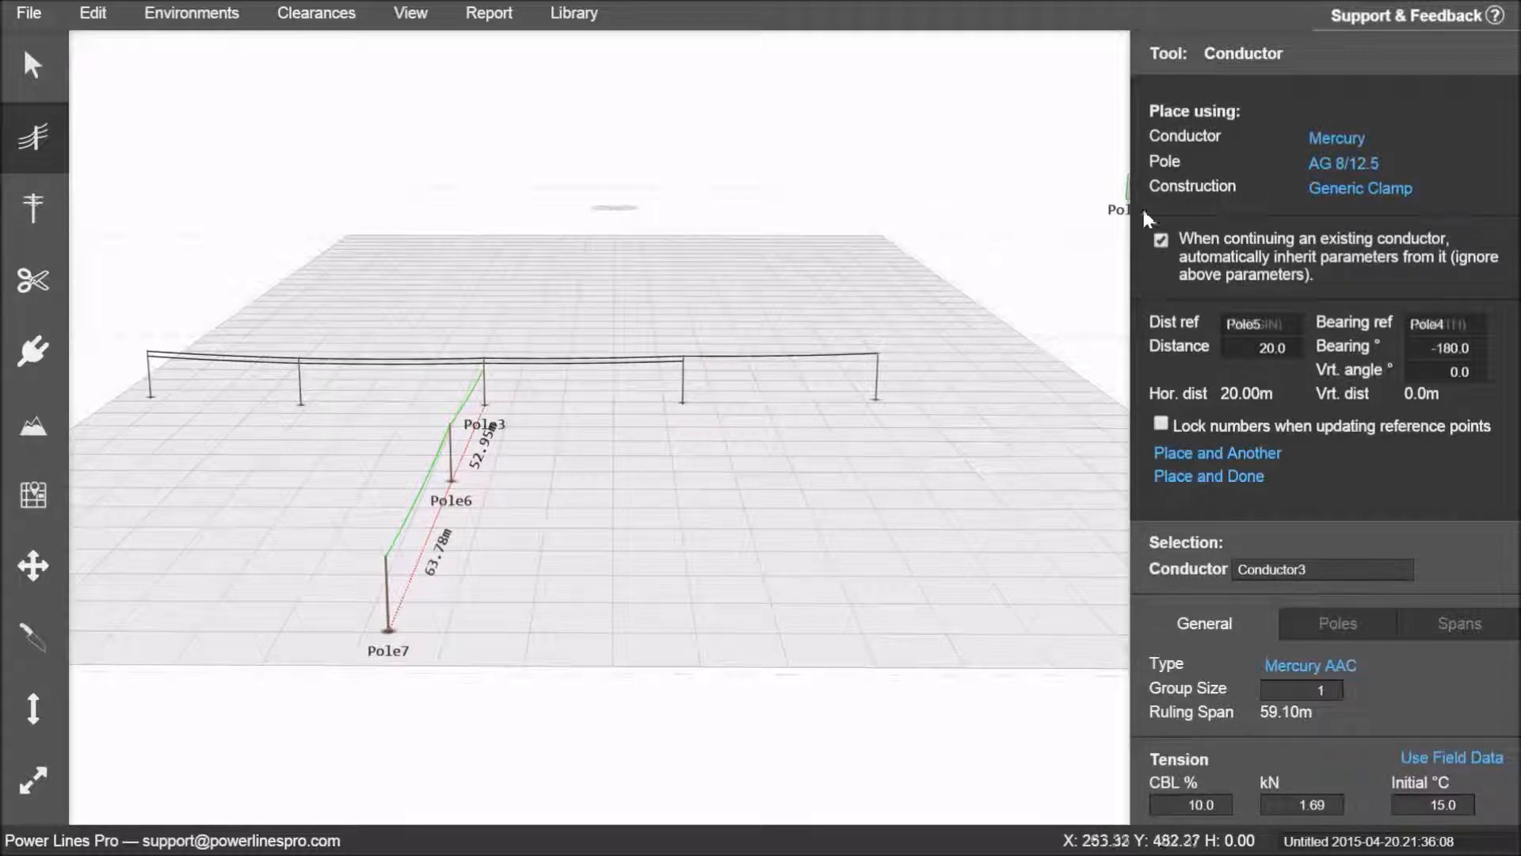
# Step: Place the next tee-off branch pole toward the front of the workspace
pyautogui.click(480, 276)
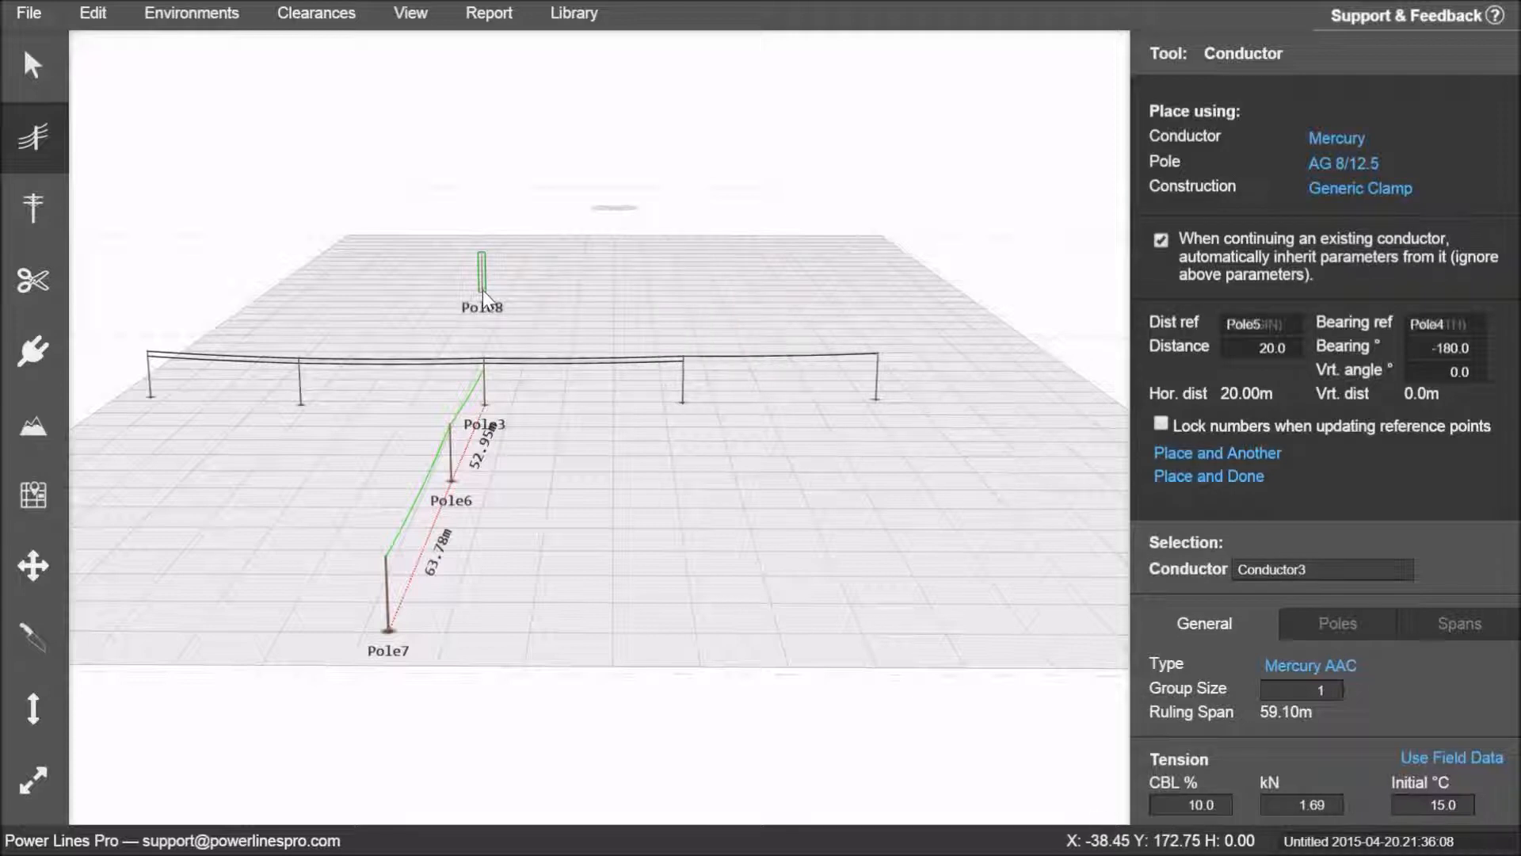